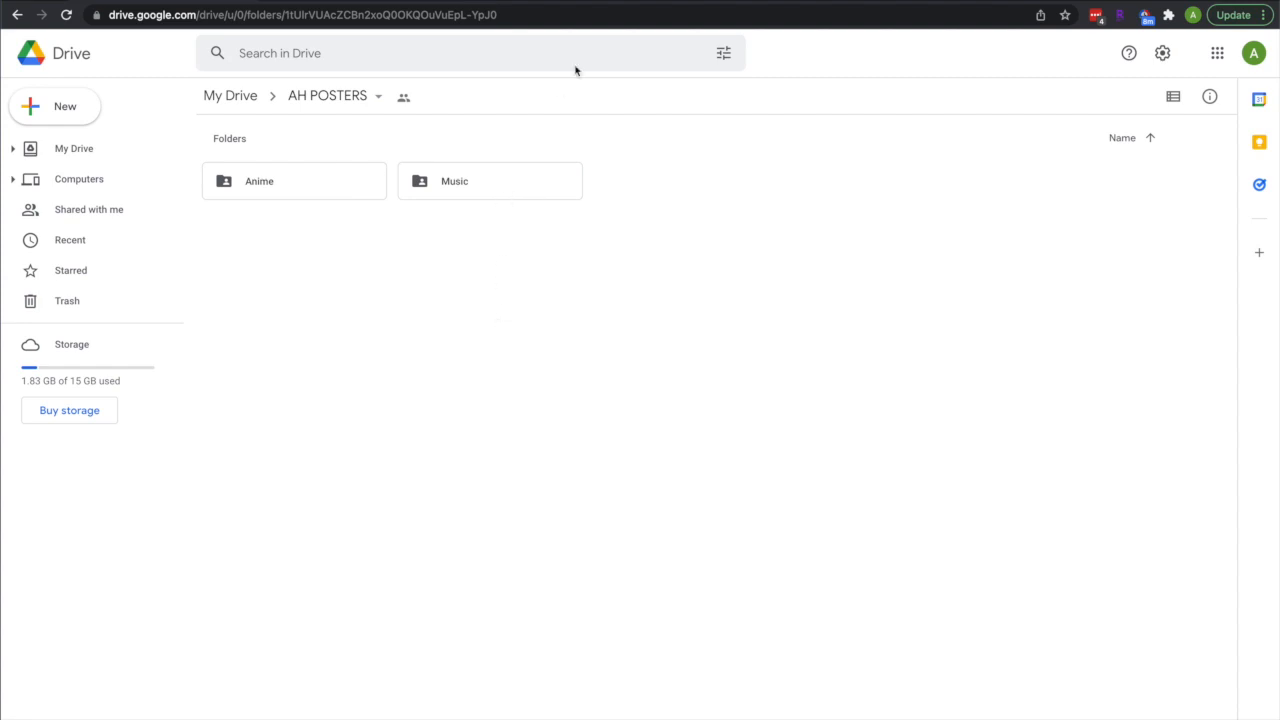
Step: Preview IGOR.pdf from the Music folder in AH POSTERS, then switch to the FedEx tab
double_click(488, 180)
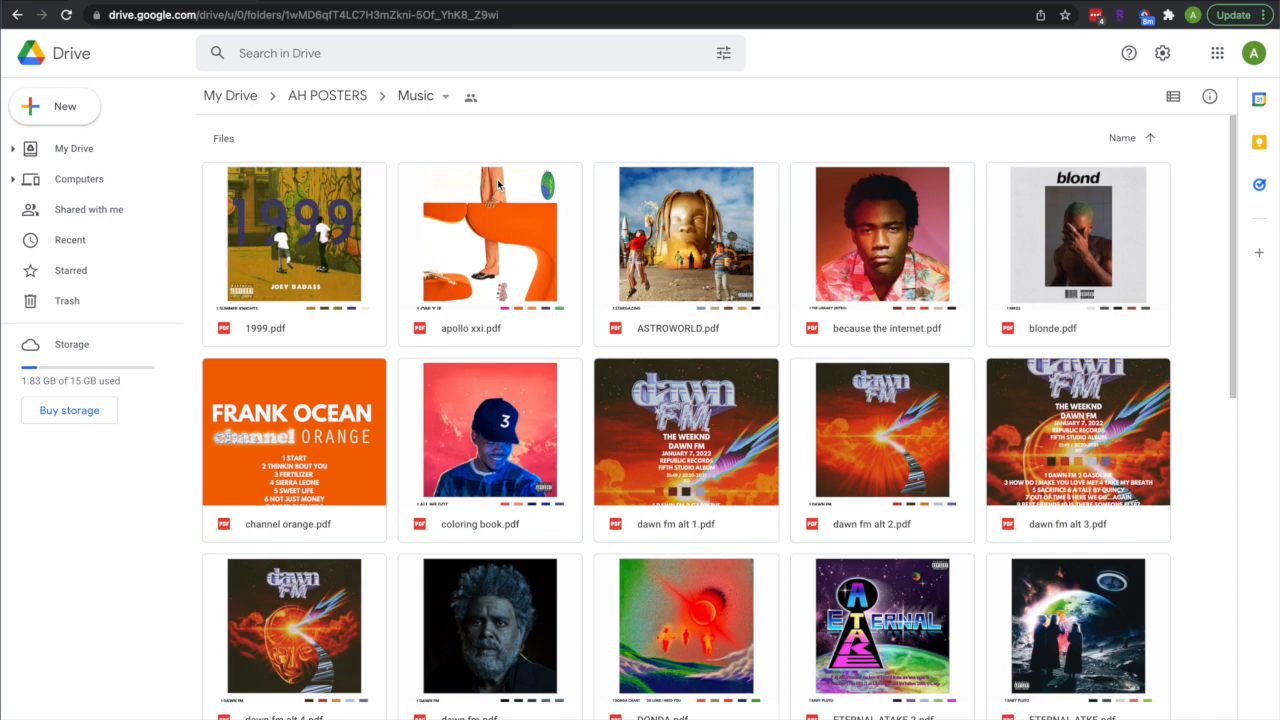
scroll(down, 3)
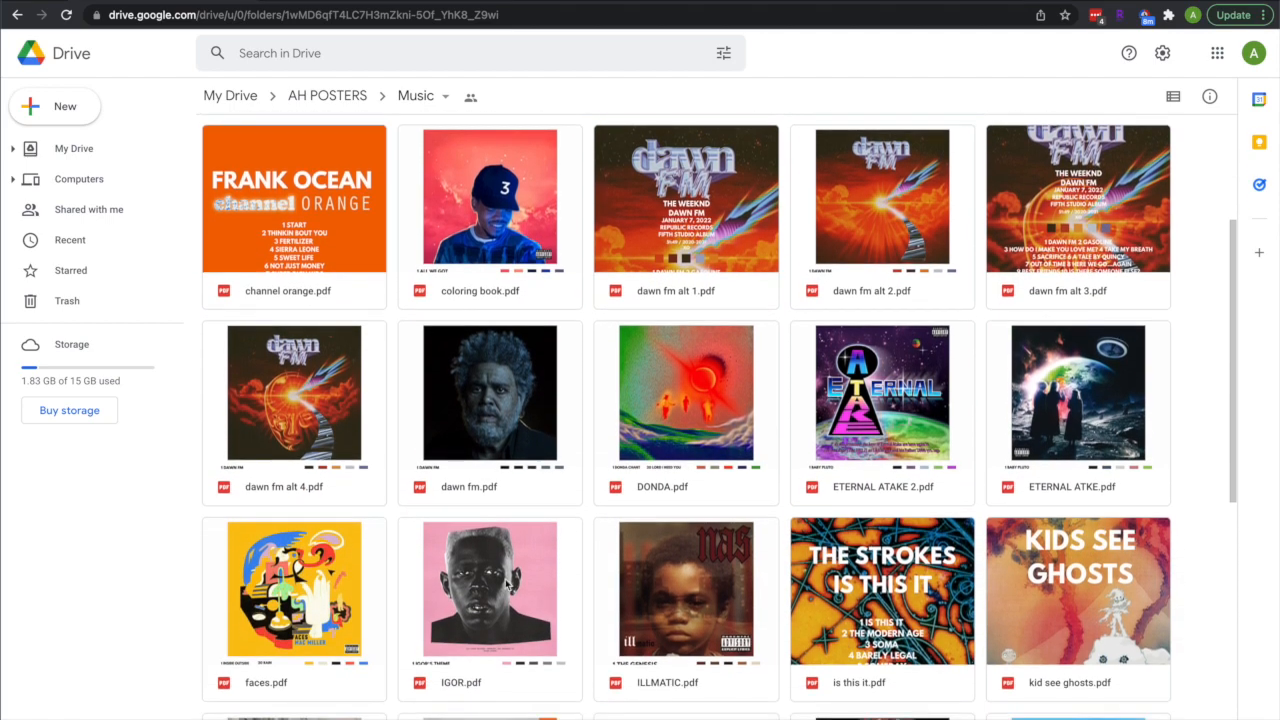
double_click(476, 588)
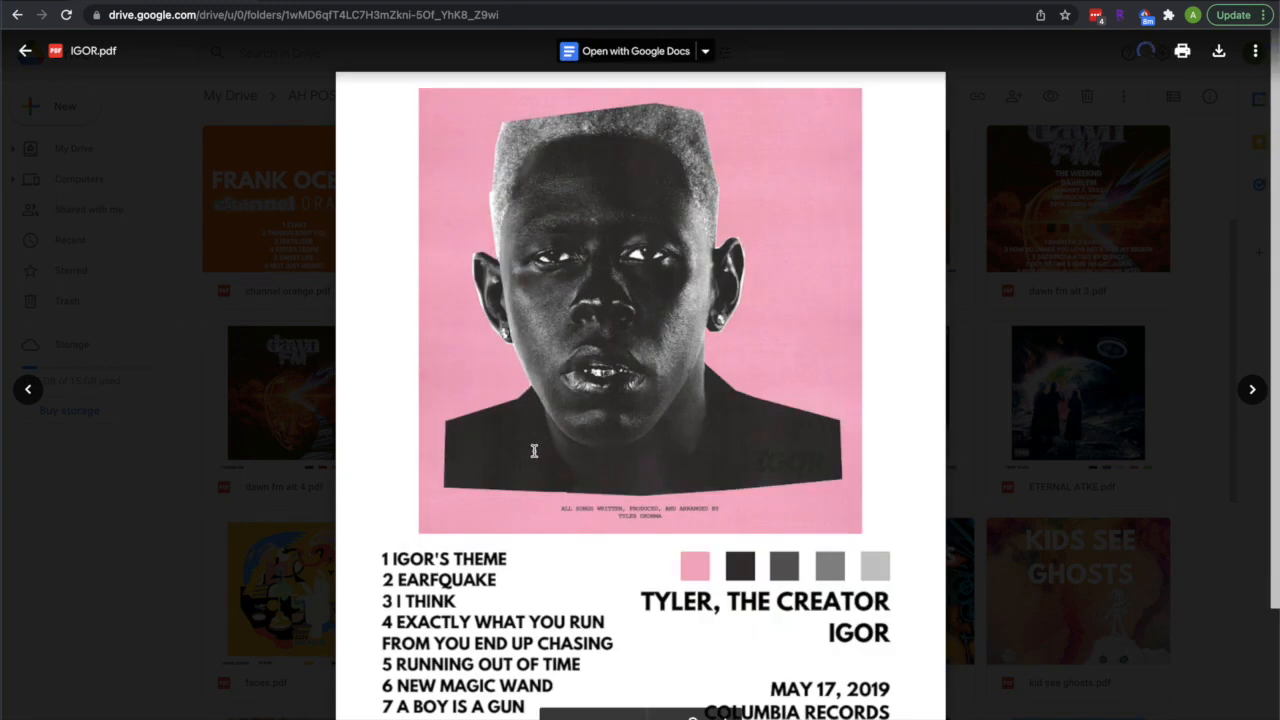
scroll(down, 3)
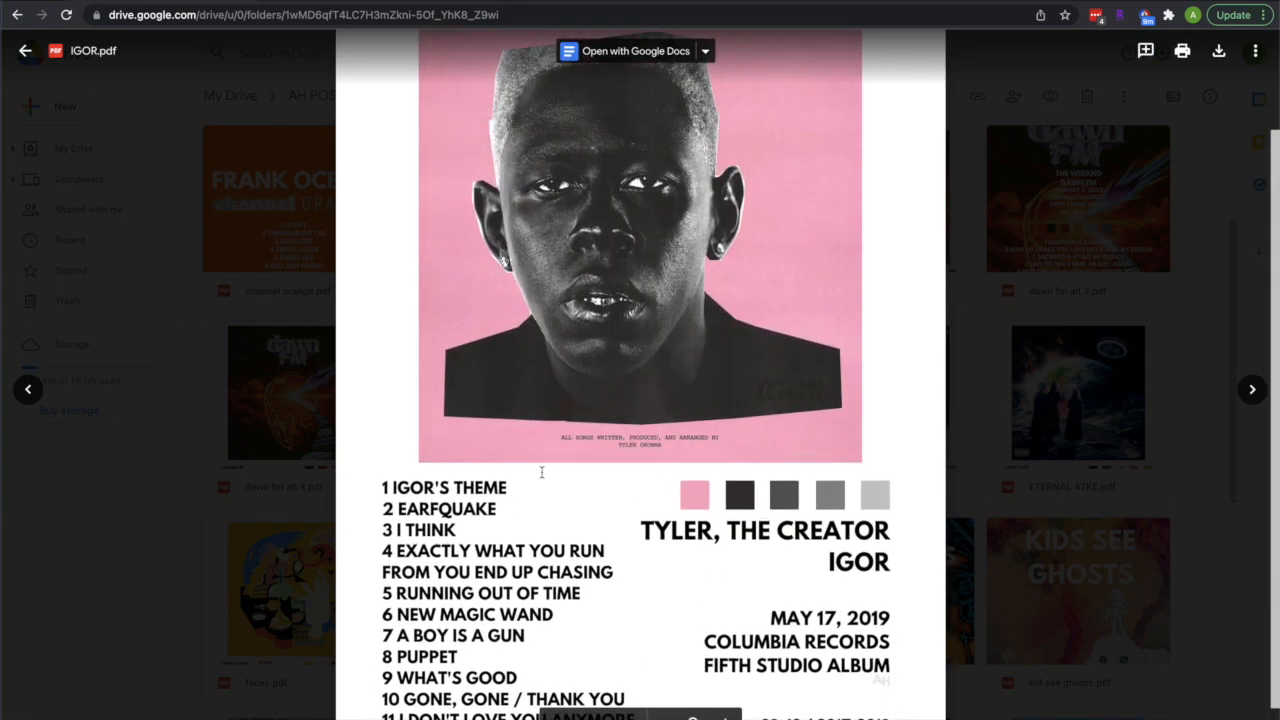
click(1218, 50)
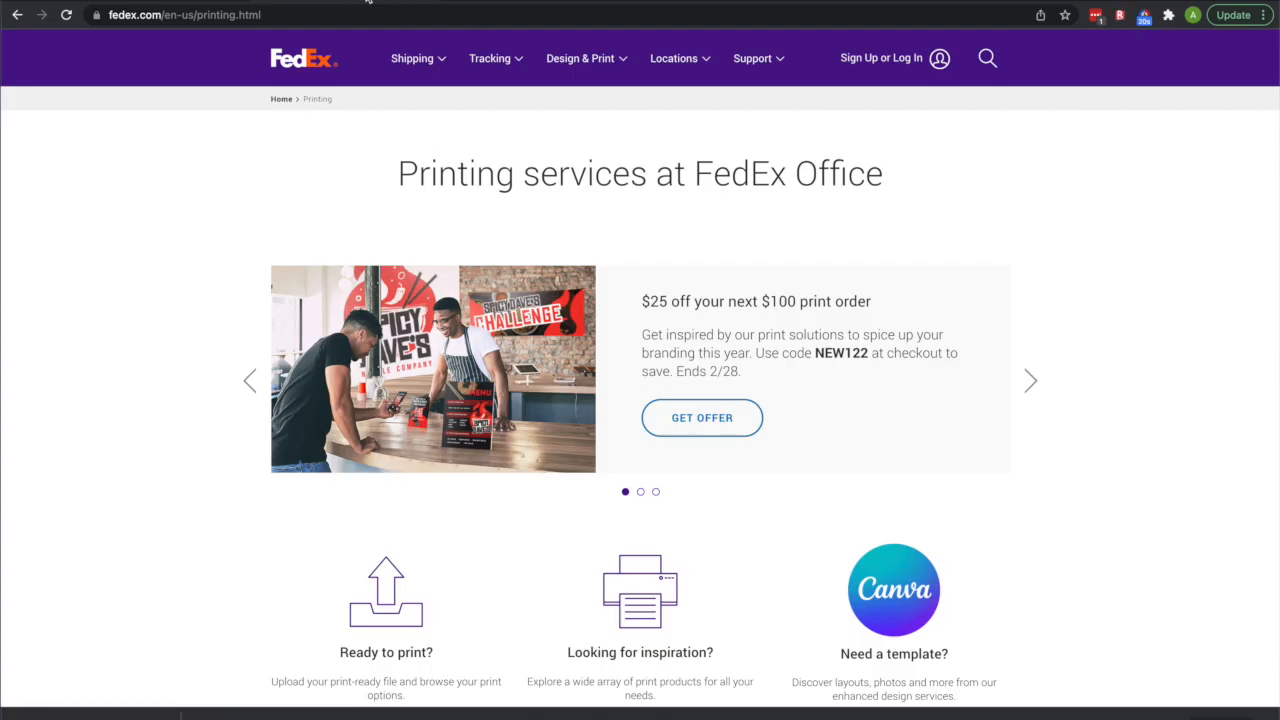
Step: Start a print-ready-file order for a Flyer under Marketing Materials
scroll(down, 3)
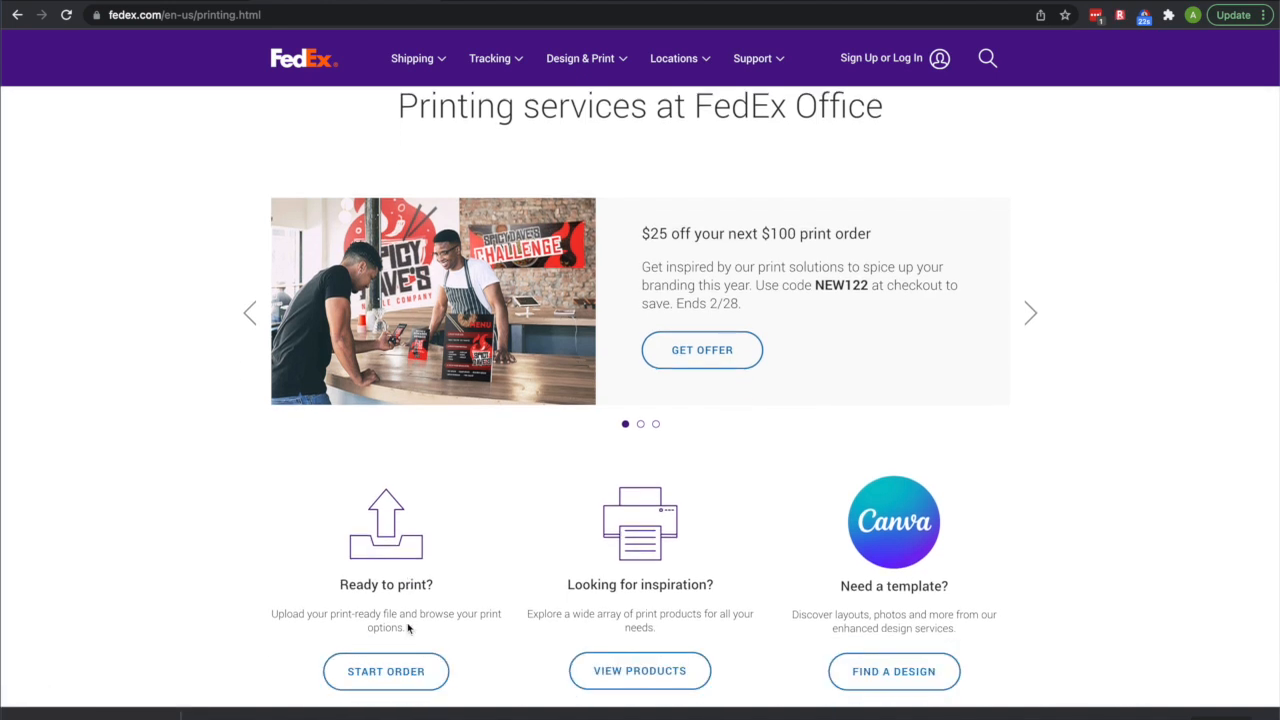
click(384, 672)
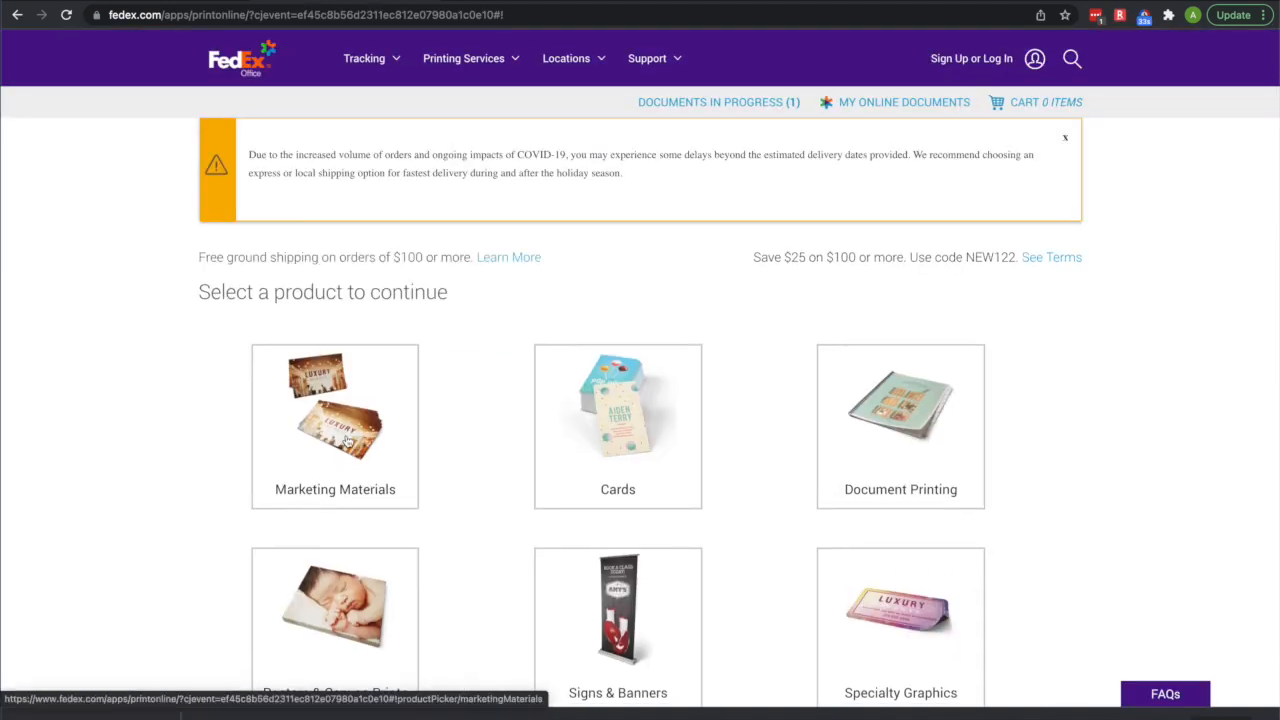
click(334, 426)
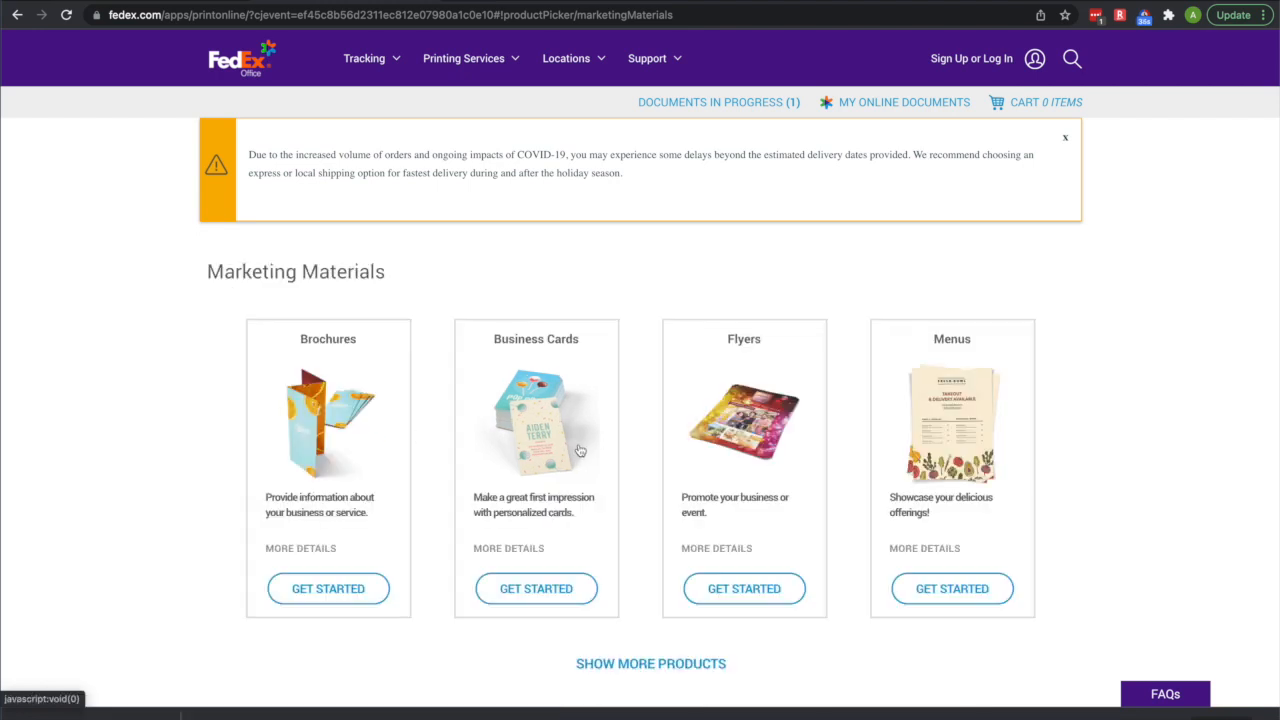
click(744, 588)
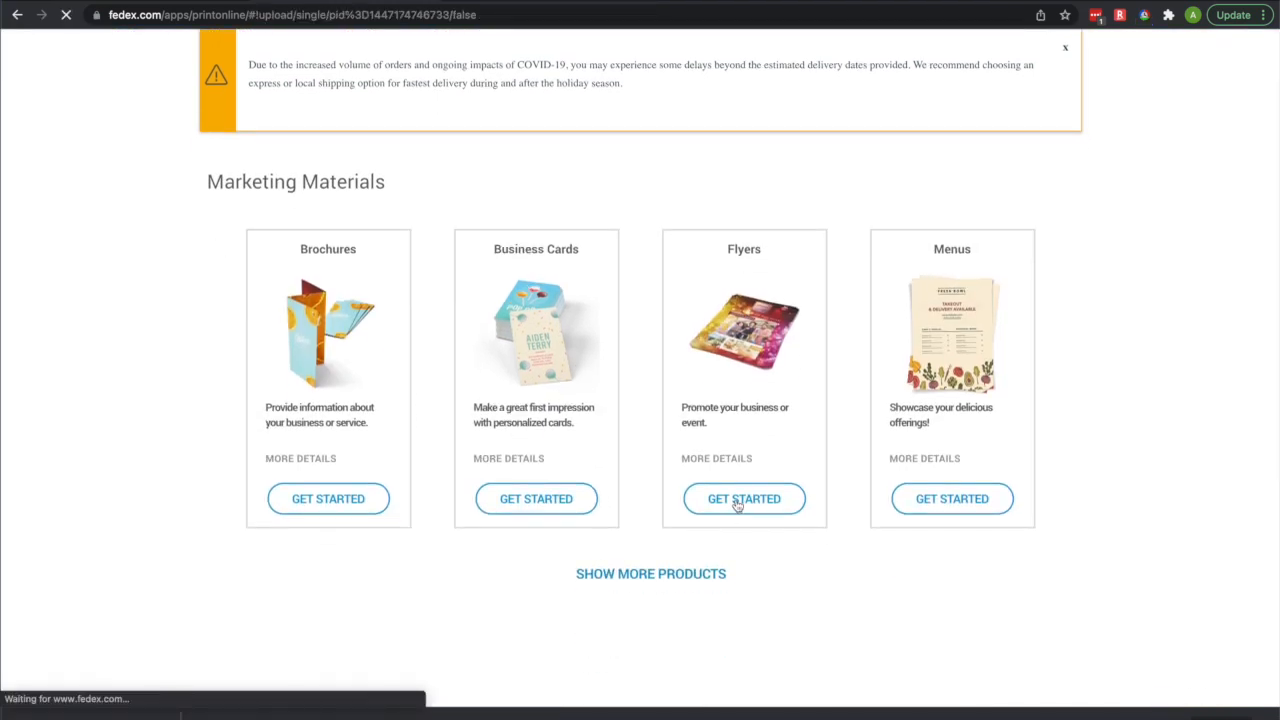
Step: Import IGOR.pdf from Google Drive and convert it to Letter 8.5" x 11"
click(744, 498)
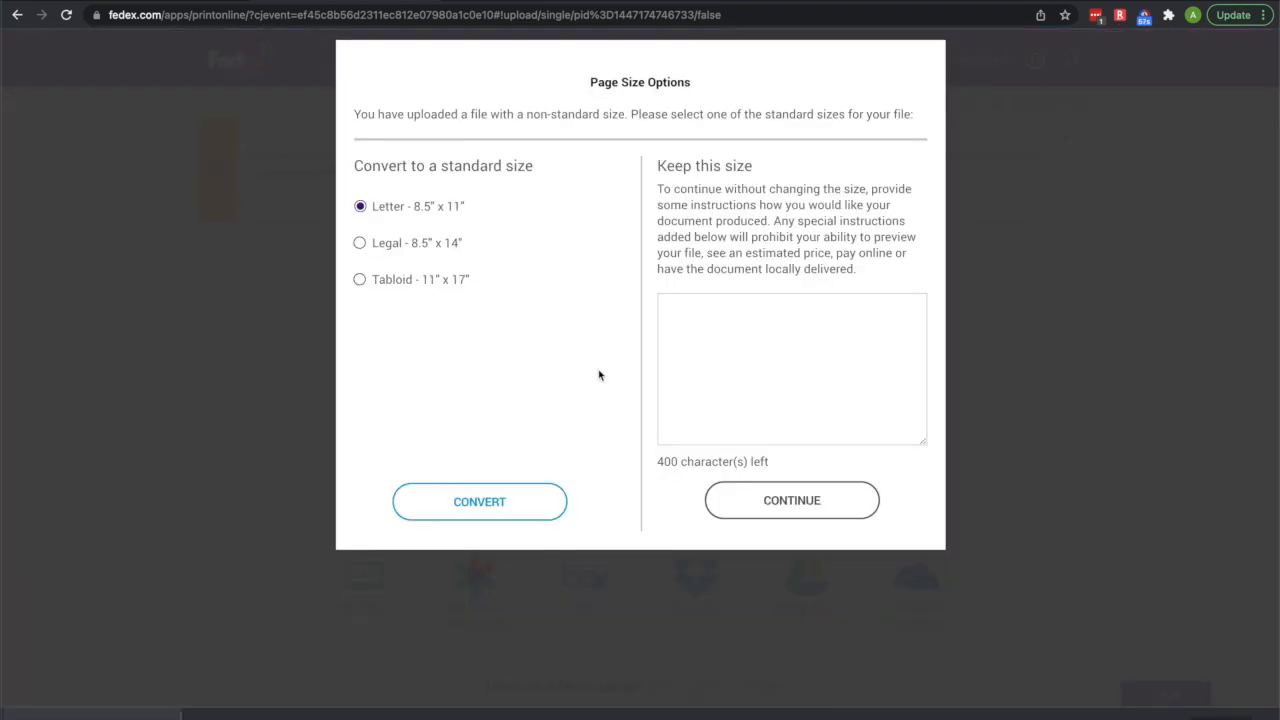
click(480, 500)
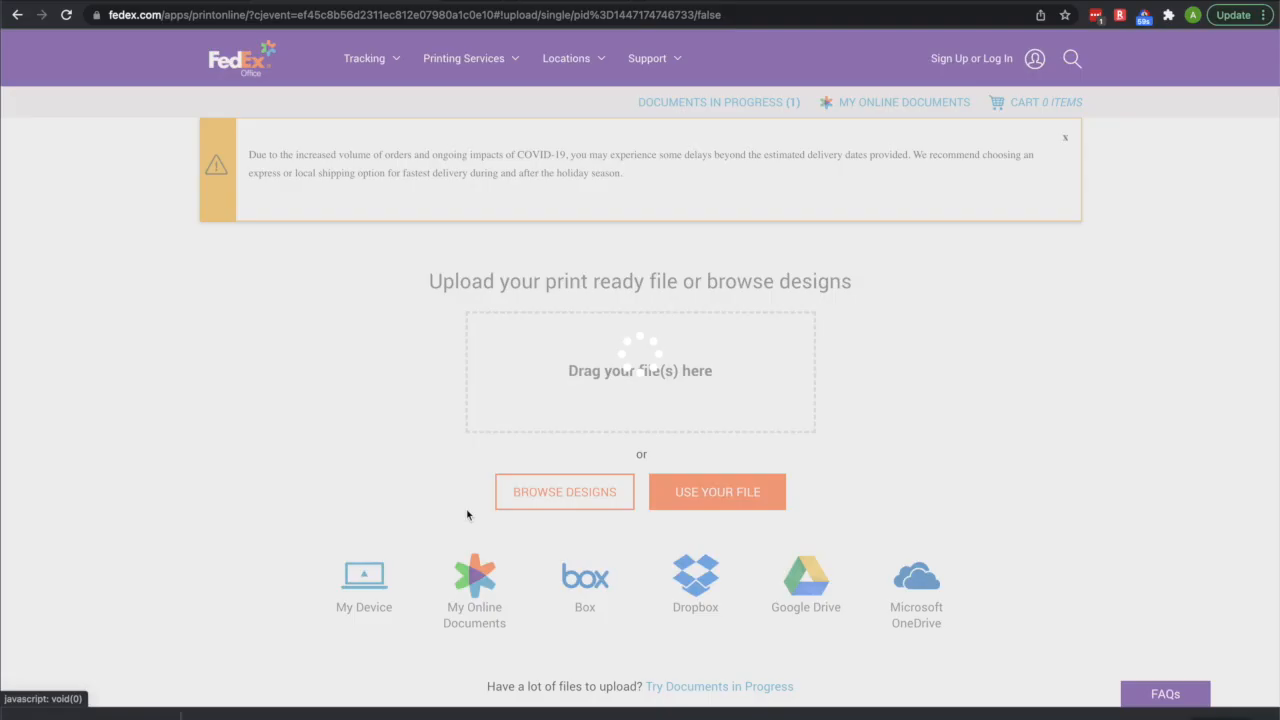
click(716, 492)
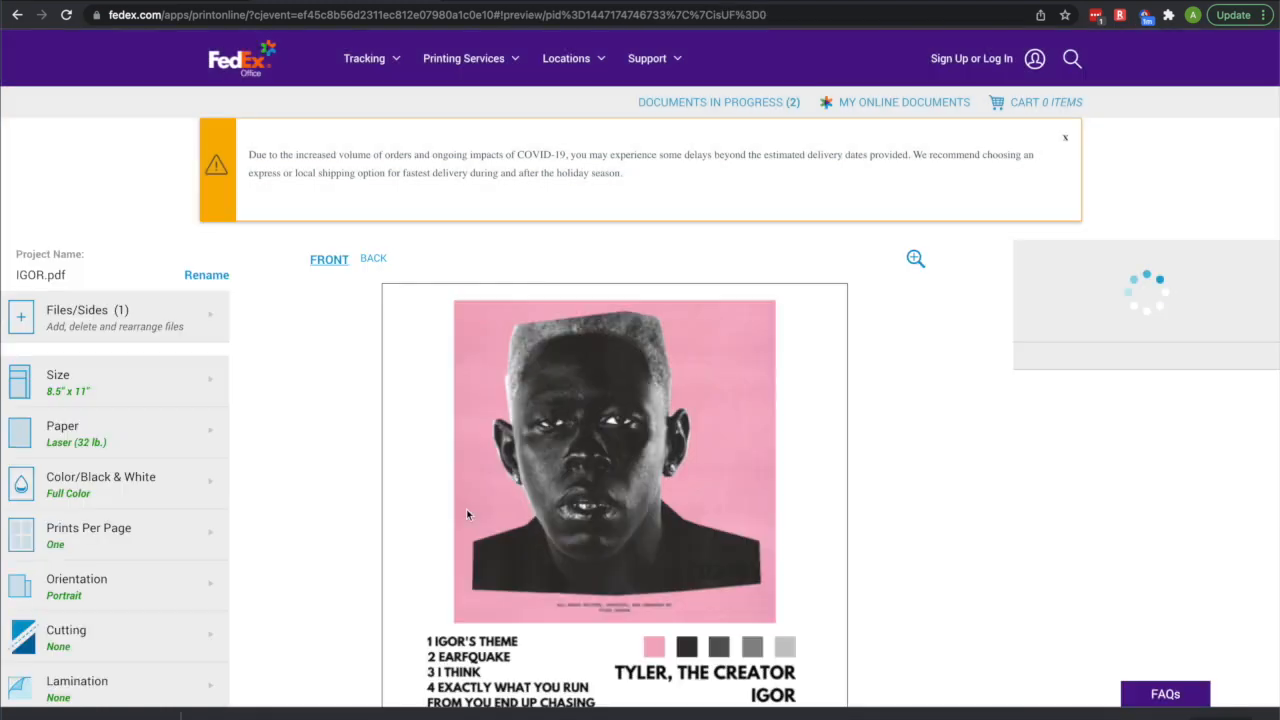
Step: Choose Gloss Cover (100 lb.) paper for the flyer and add it to the cart at $1.50
scroll(down, 3)
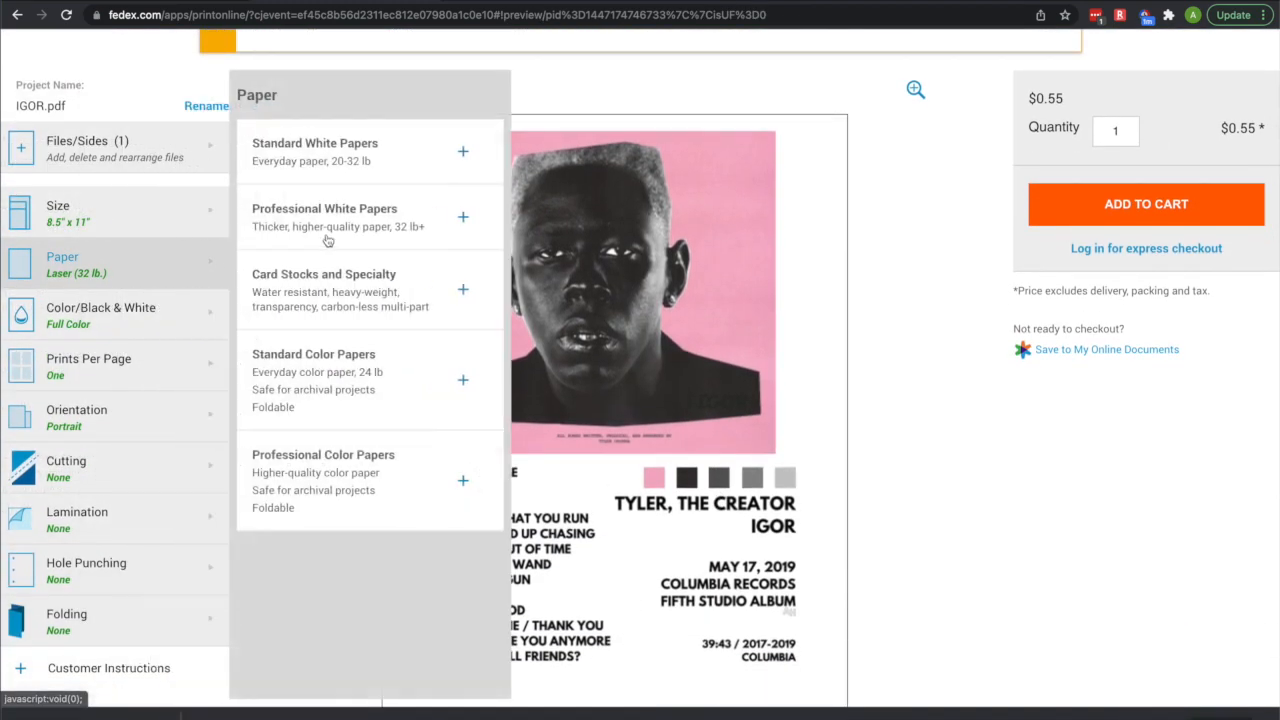
click(462, 216)
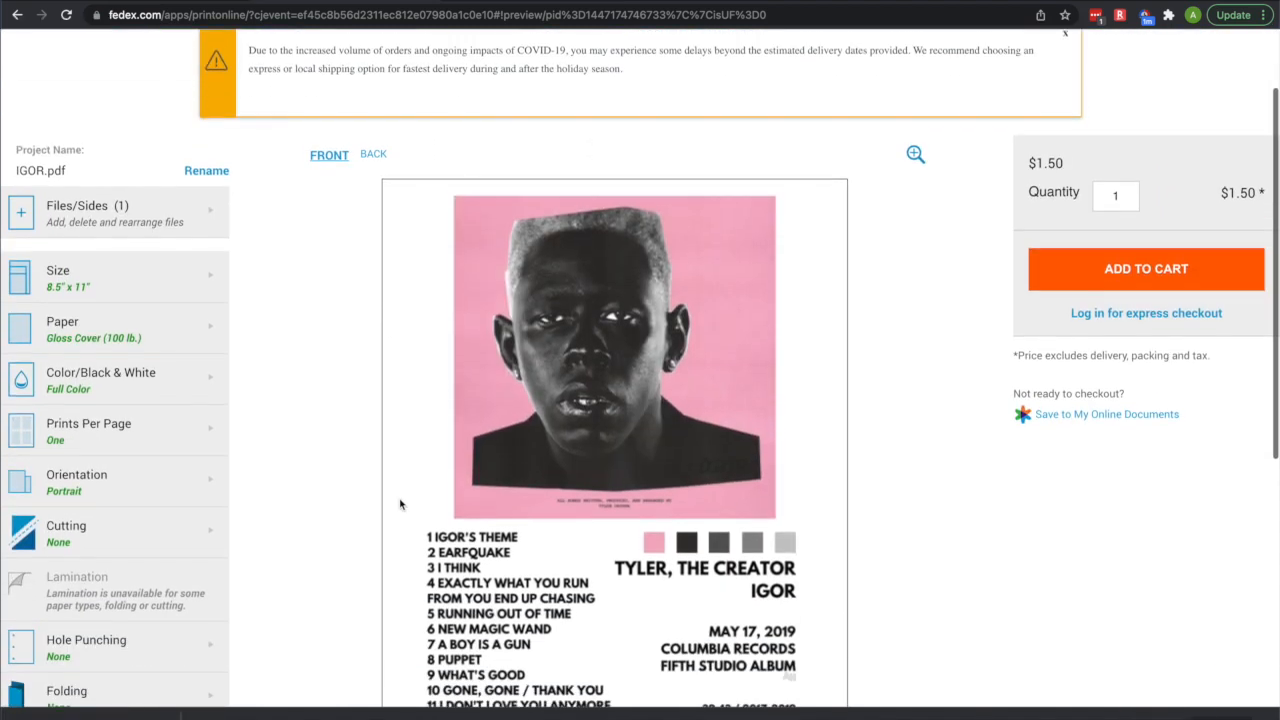
scroll(down, 3)
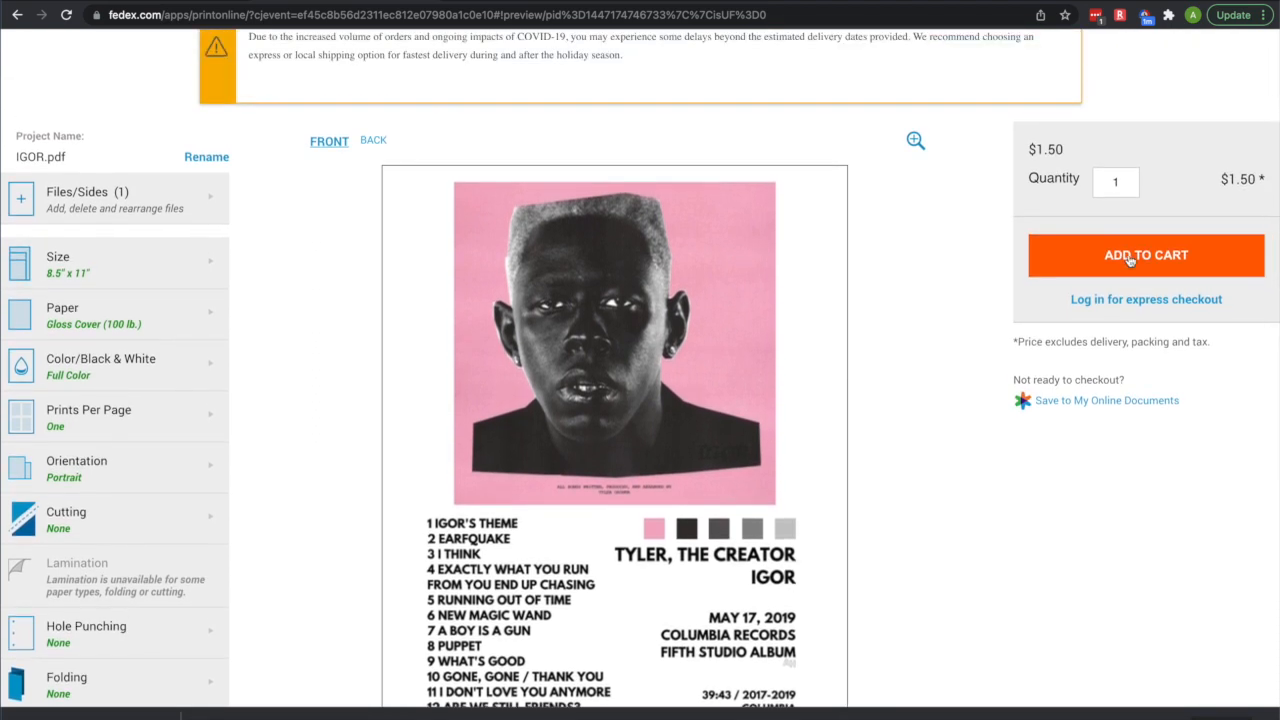
click(1146, 256)
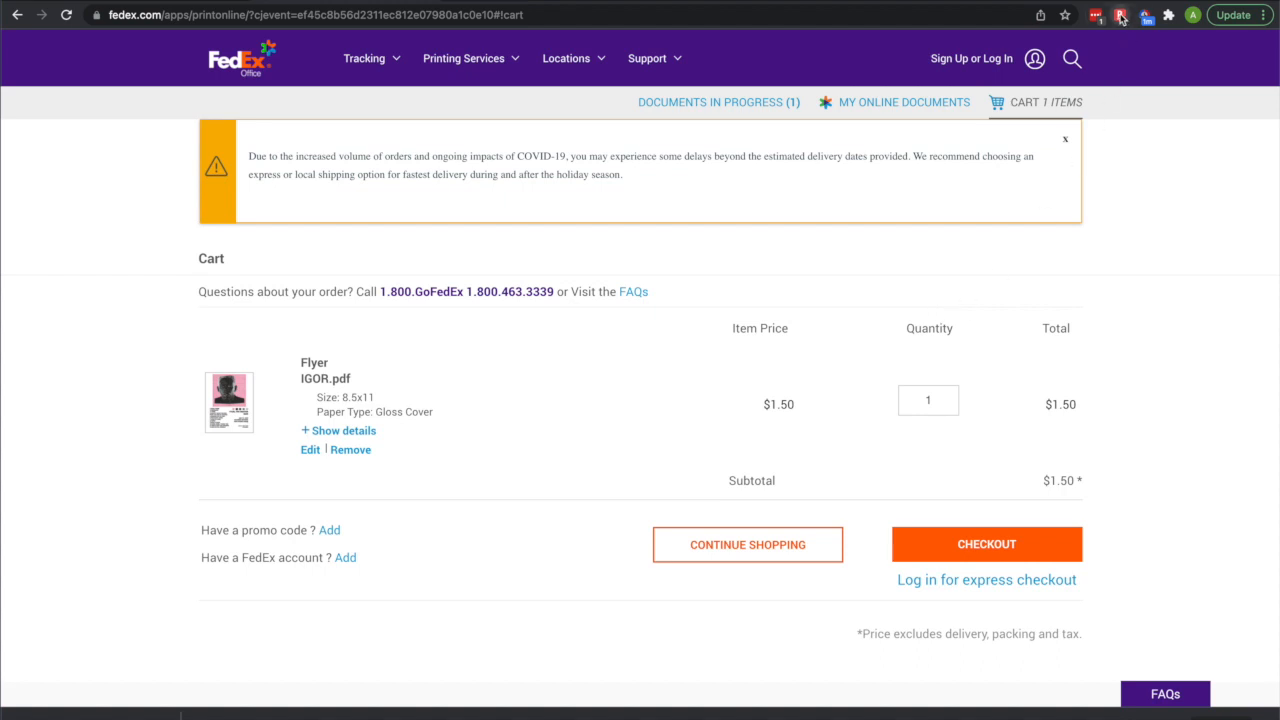
Step: Activate Rakuten 2.5% cash back for FedEx and return to the cart
click(1112, 14)
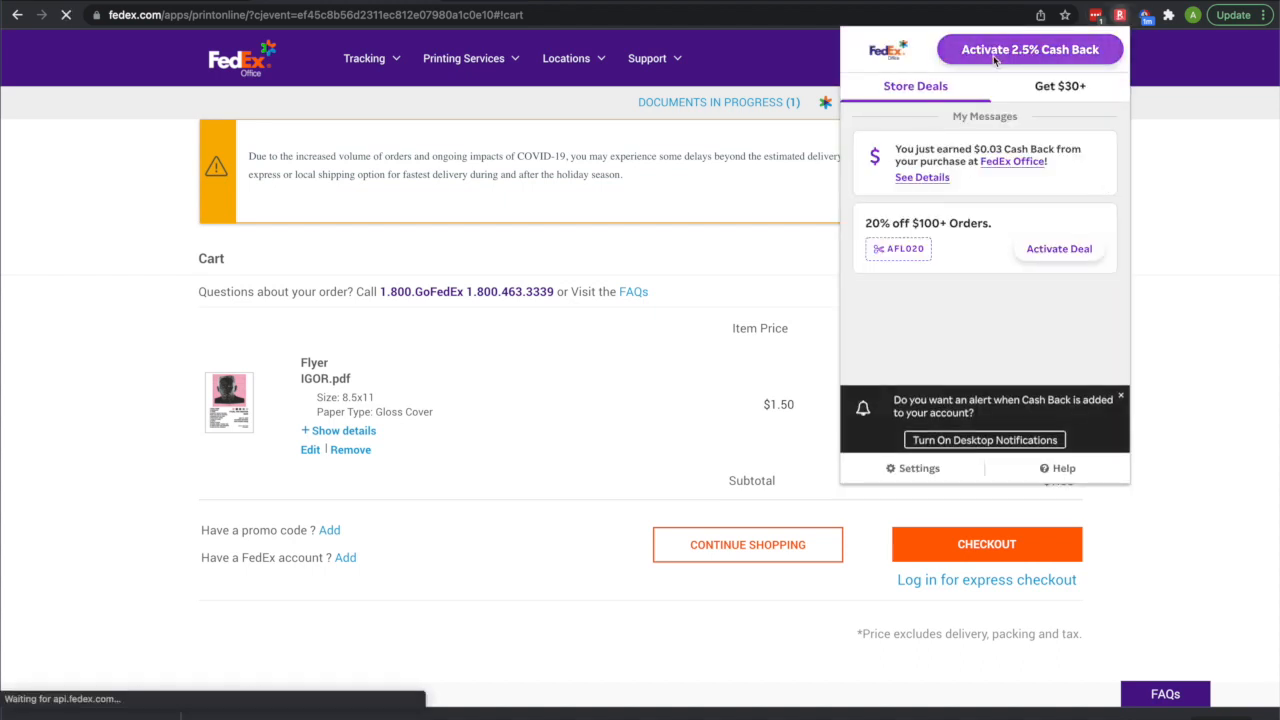
click(1032, 48)
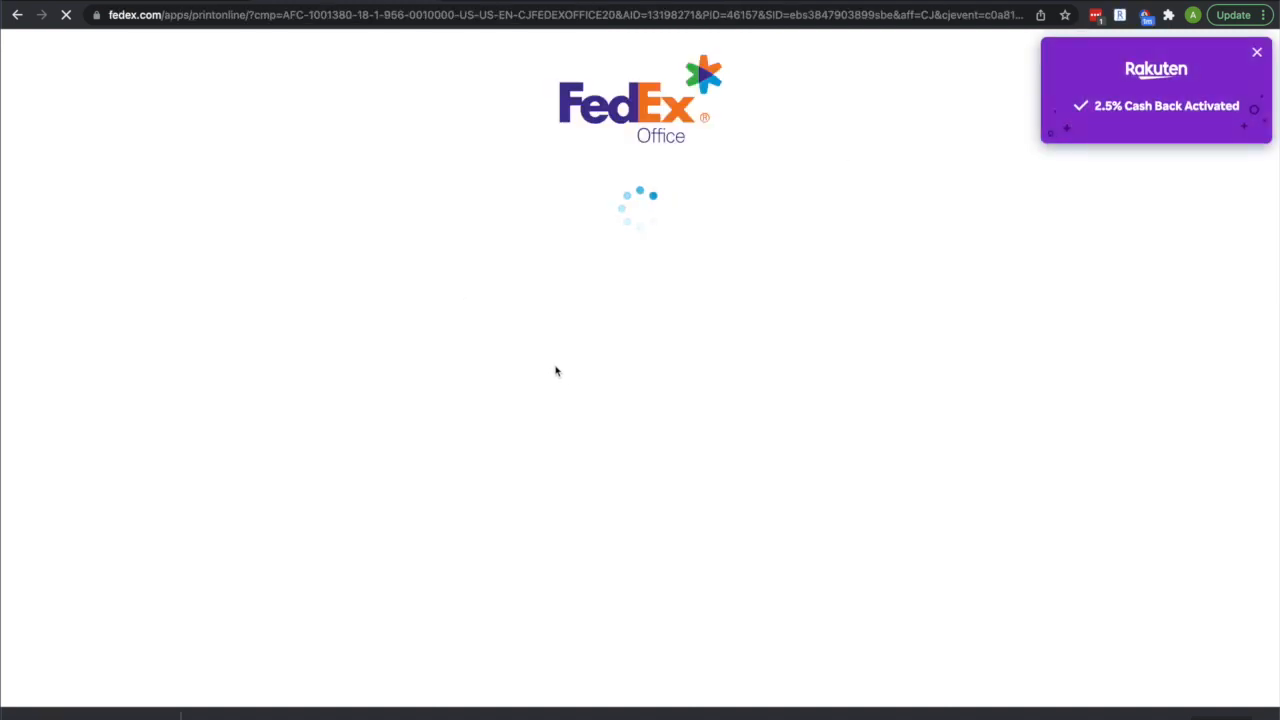
mouse_move(968, 268)
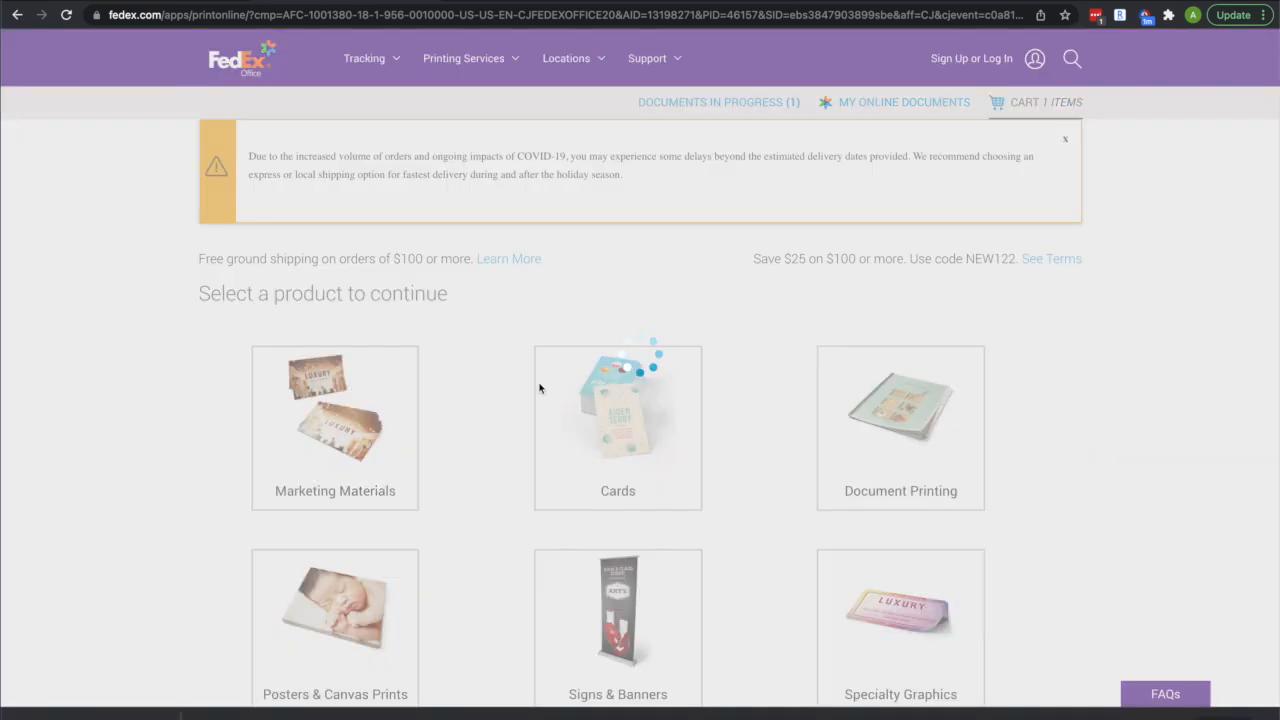
click(1024, 102)
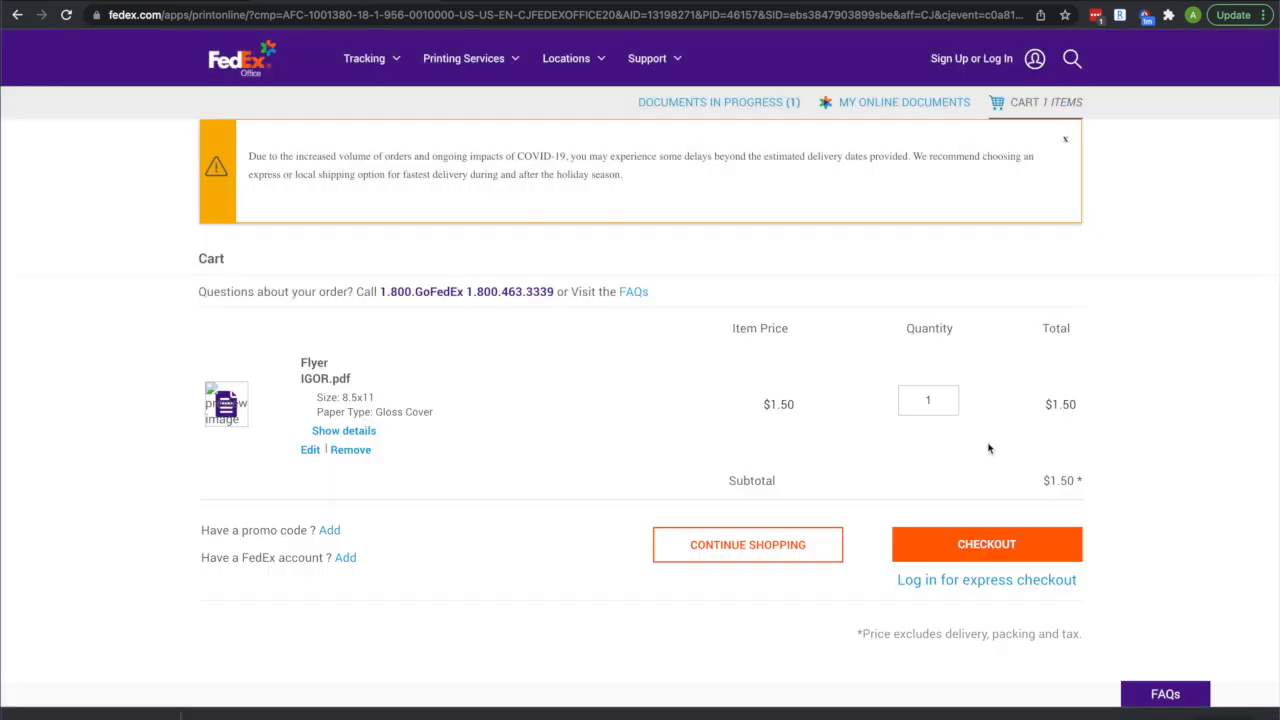